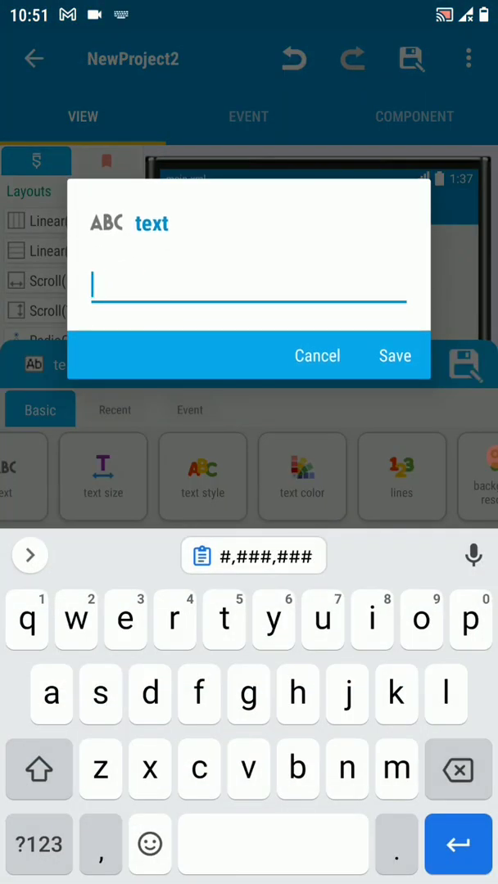
Enter 10000 as the TextView's text and save it
{"action": "type", "text": "1"}
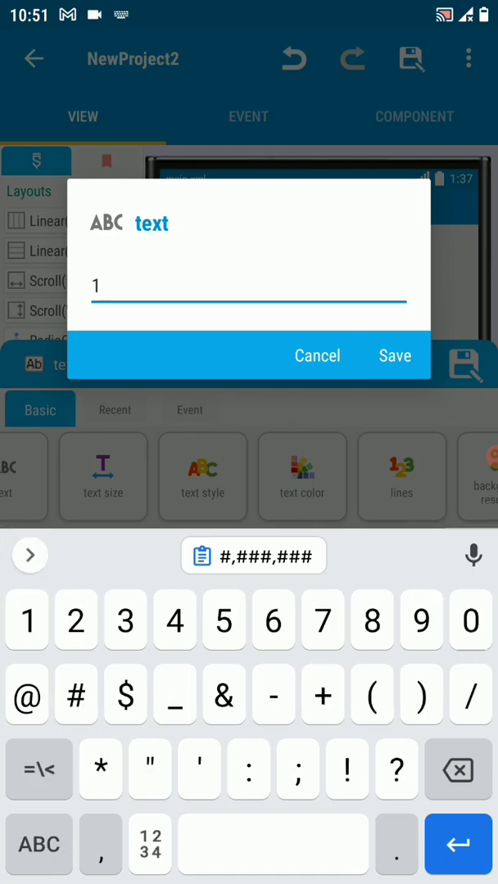
{"action": "type", "text": "000"}
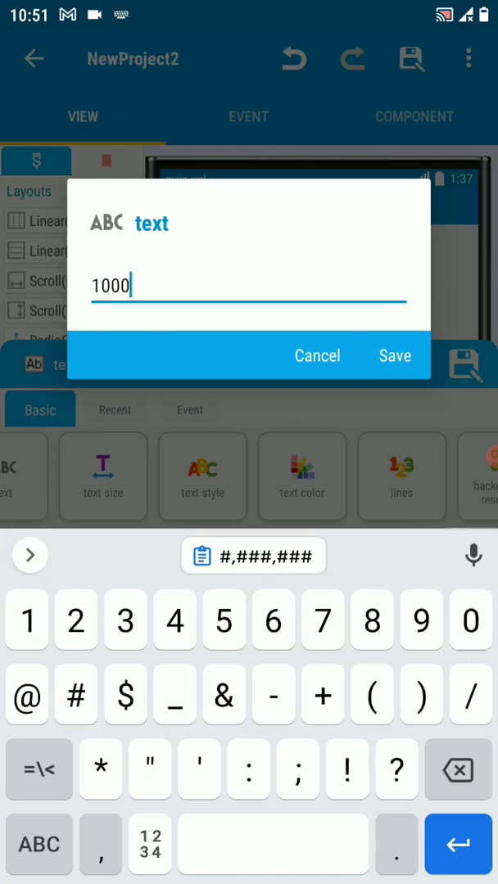
{"action": "type", "text": "0"}
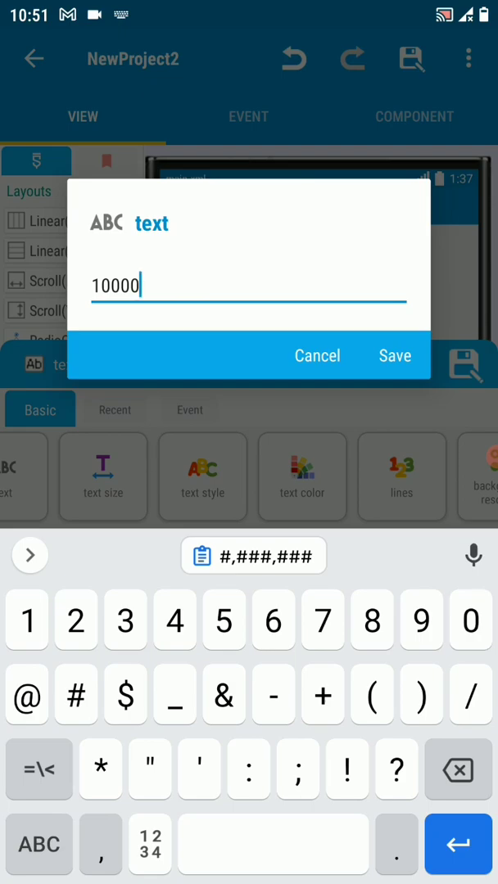
{"action": "left_click", "coordinate": [393, 356]}
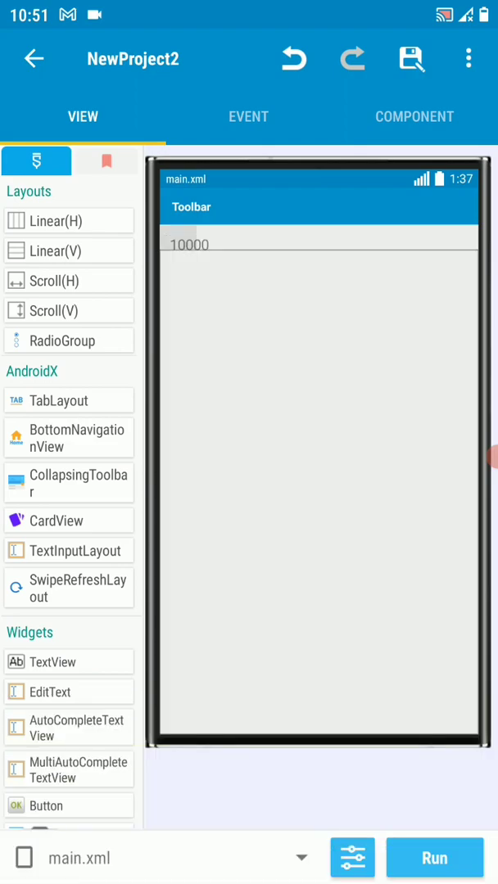
Give textview1 a 40sp text size
{"action": "left_click", "coordinate": [188, 244]}
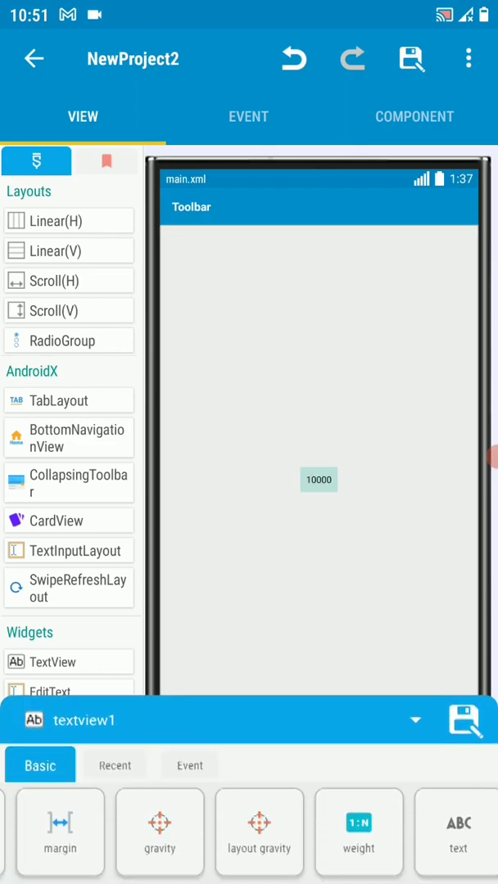
{"action": "left_click", "coordinate": [458, 832]}
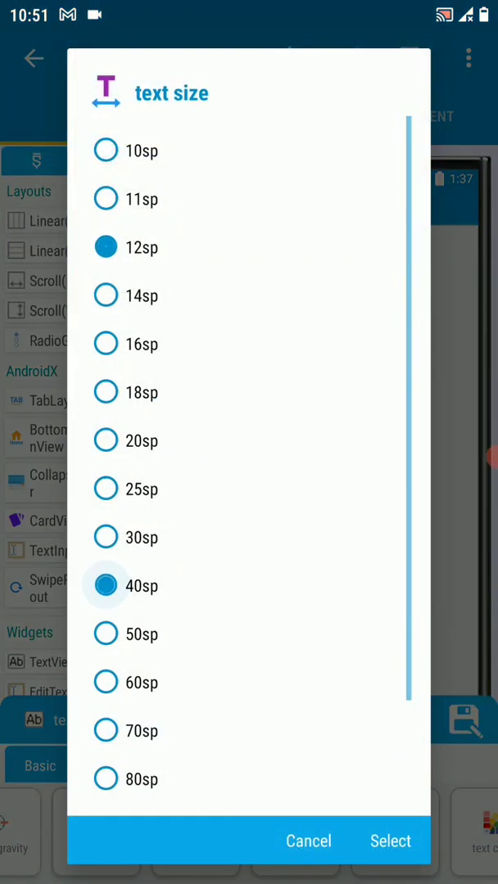
{"action": "left_click", "coordinate": [389, 841]}
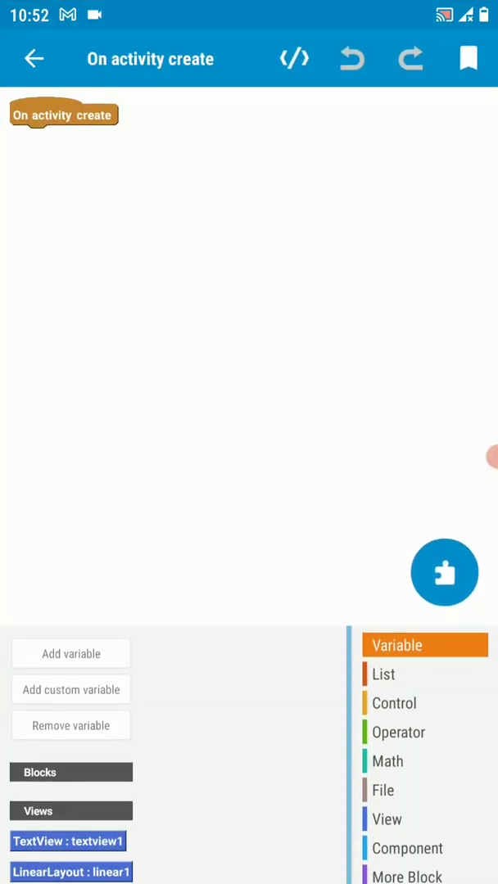
Add setText for textview1 with toDecimalFormat of toNumber(getText) as its value
{"action": "left_click", "coordinate": [386, 786]}
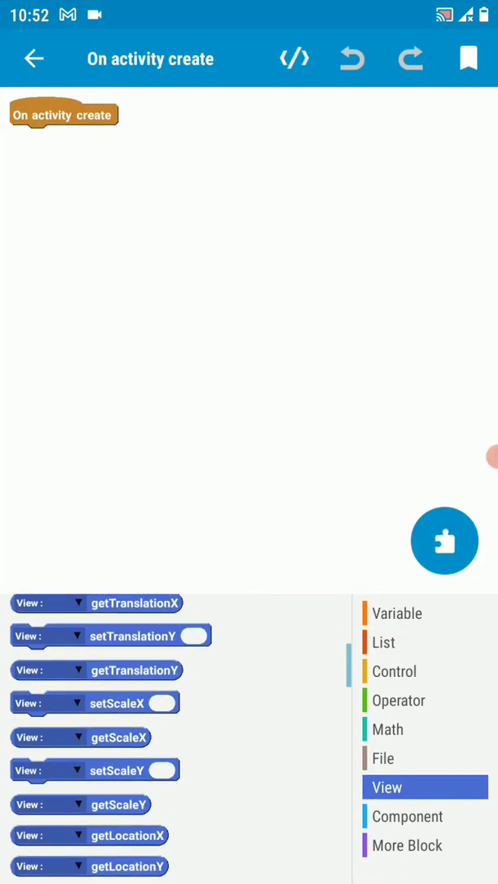
{"action": "scroll", "scroll_direction": "down", "scroll_amount": 3}
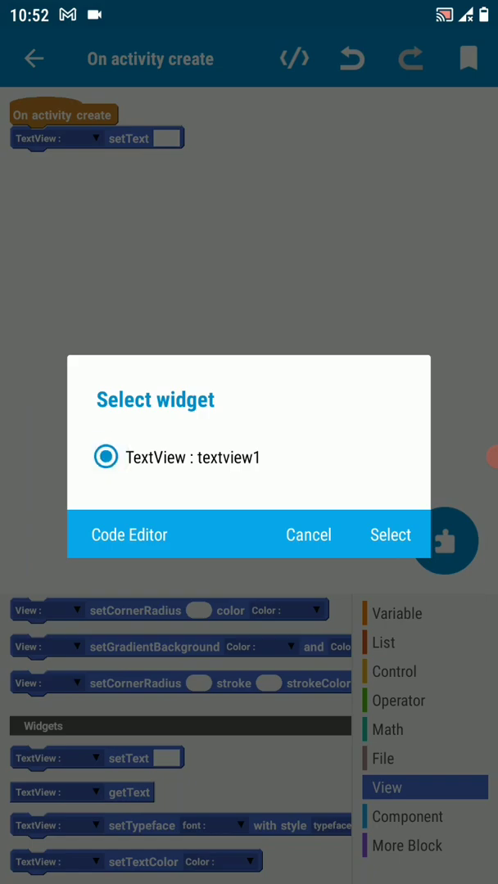
{"action": "left_click", "coordinate": [390, 534]}
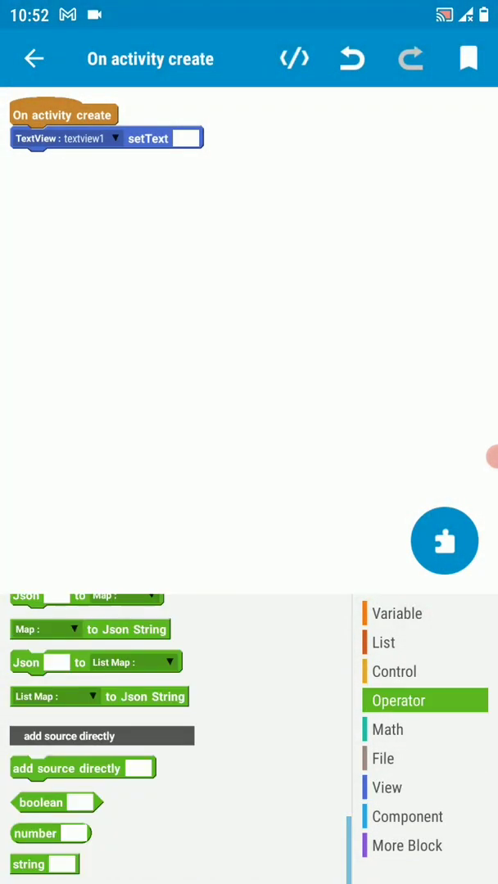
{"action": "scroll", "scroll_direction": "down", "scroll_amount": 3}
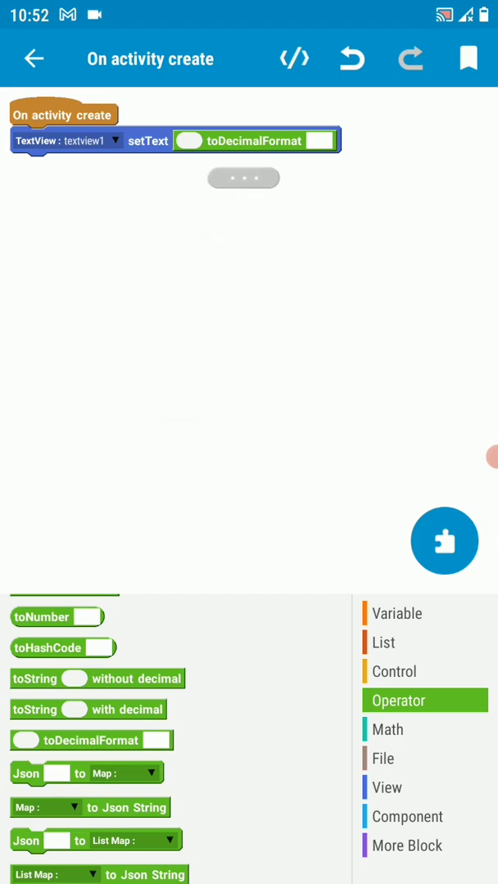
{"action": "left_click_drag", "start_coordinate": [58, 615], "coordinate": [196, 142]}
{"action": "type", "text": "#,###,###"}
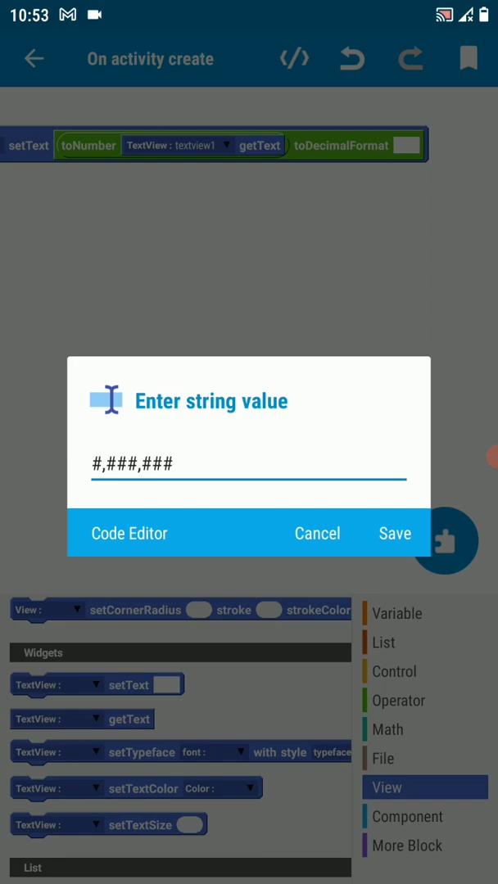
Save the #,###,### pattern, then run and install the Decimal app
{"action": "left_click", "coordinate": [395, 533]}
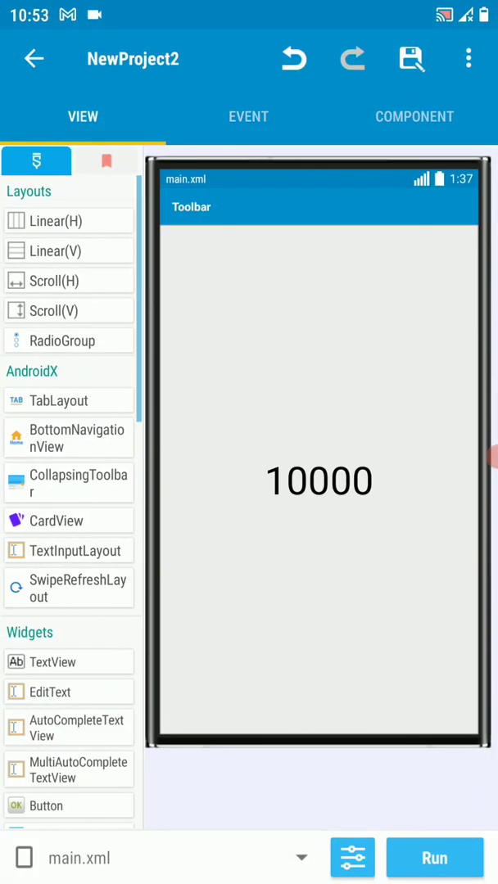
{"action": "left_click", "coordinate": [432, 858]}
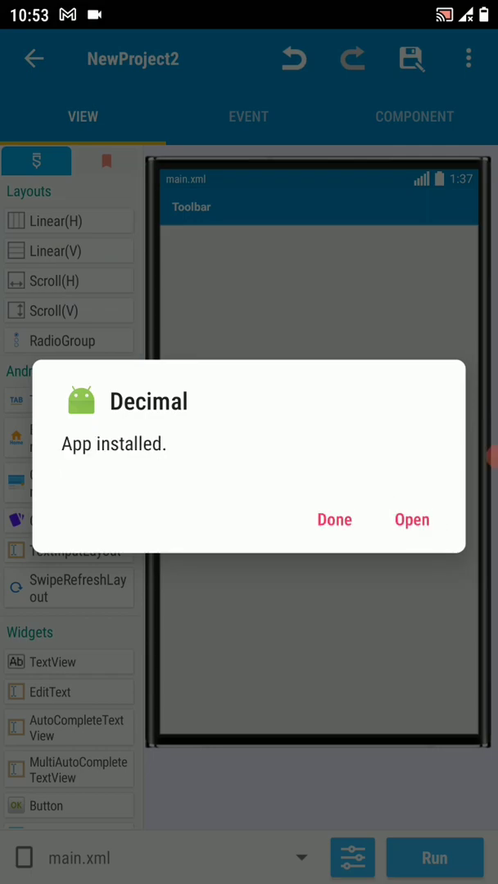
{"action": "left_click", "coordinate": [334, 519]}
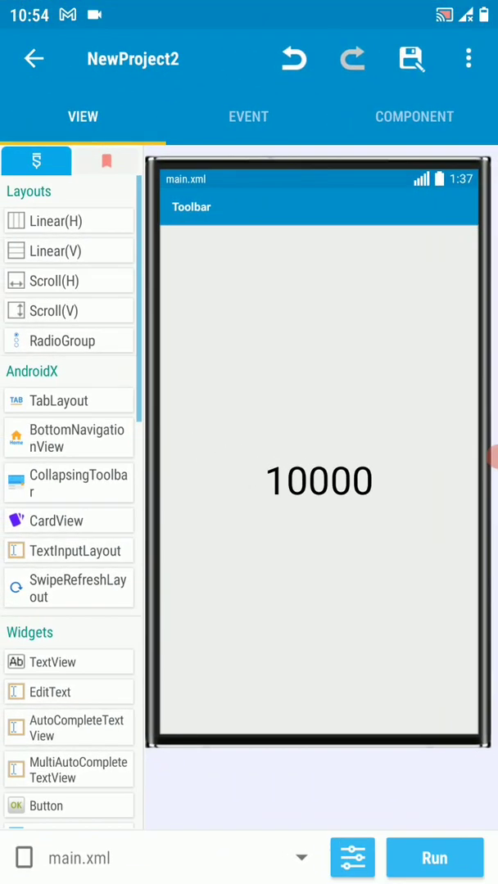
Add a join block with a dollar-sign string to the setText logic and install the update
{"action": "left_click", "coordinate": [249, 116]}
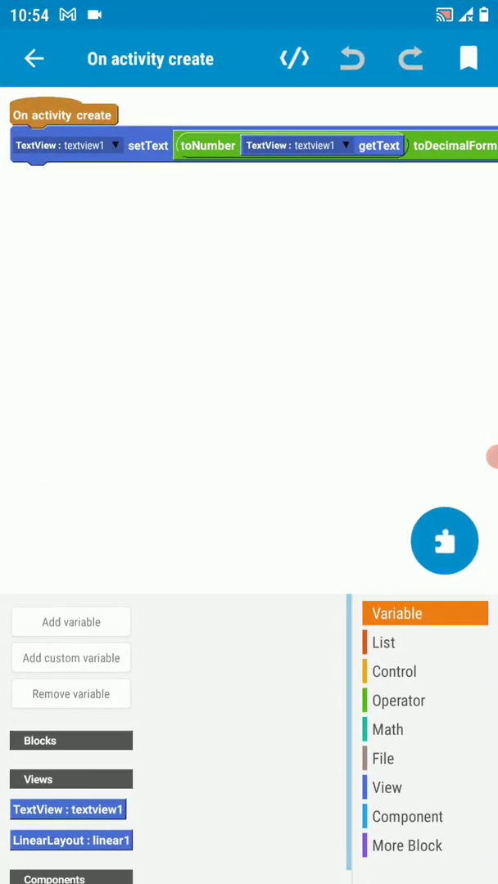
{"action": "left_click", "coordinate": [398, 700]}
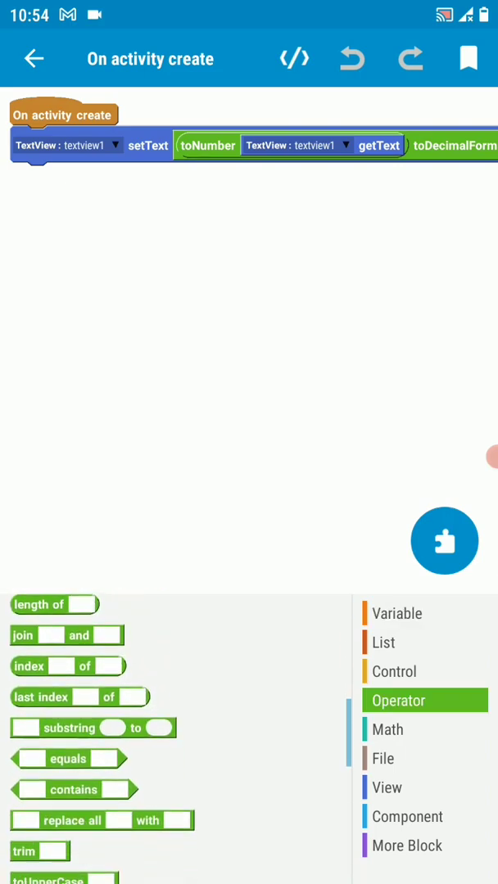
{"action": "left_click_drag", "start_coordinate": [68, 635], "coordinate": [157, 272]}
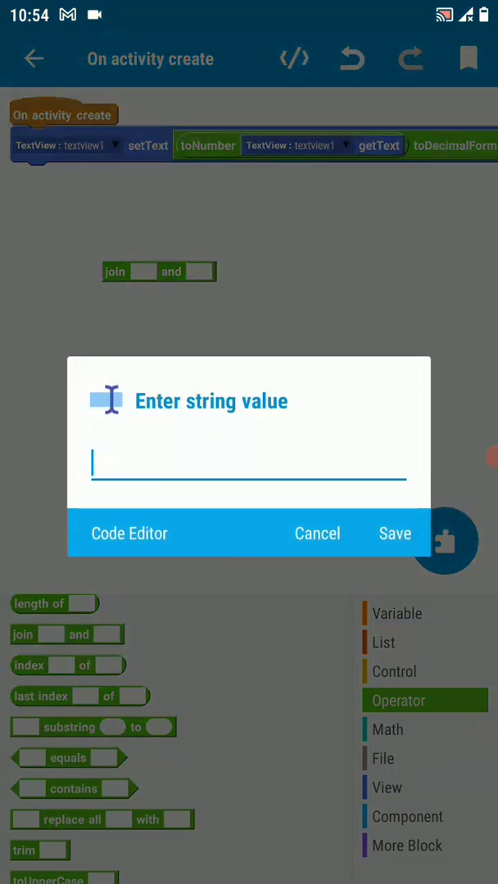
{"action": "left_click", "coordinate": [396, 533]}
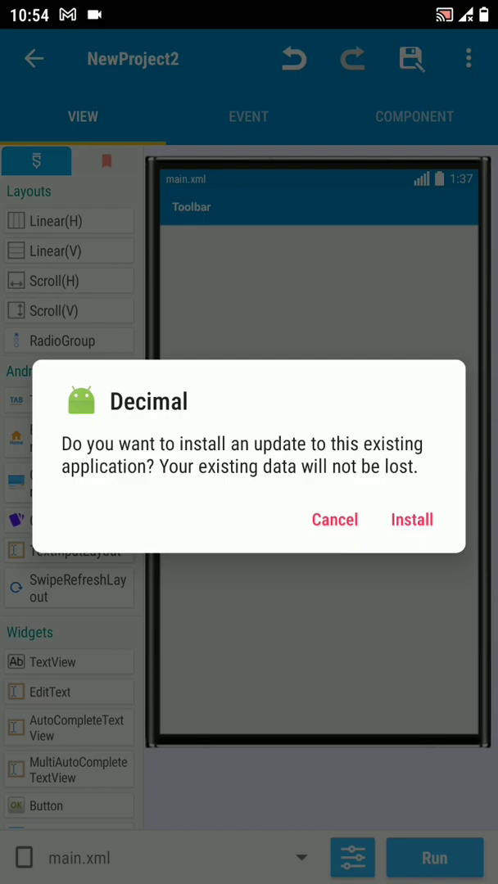
{"action": "left_click", "coordinate": [412, 519]}
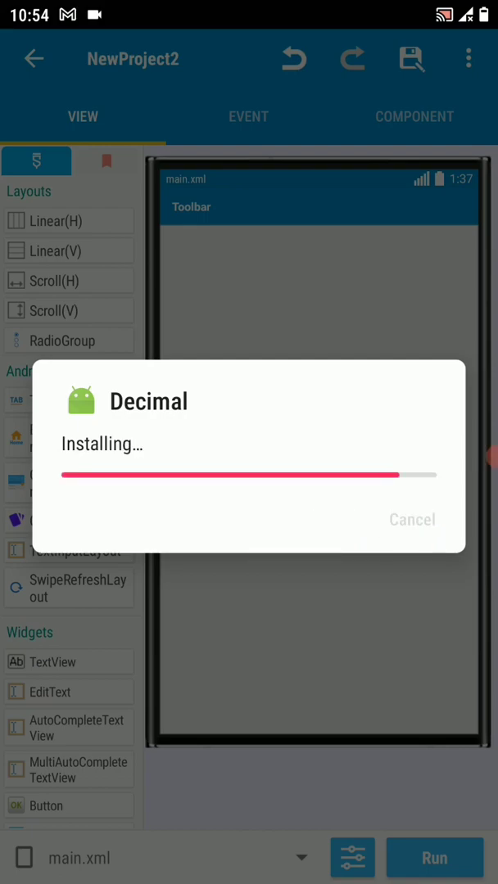